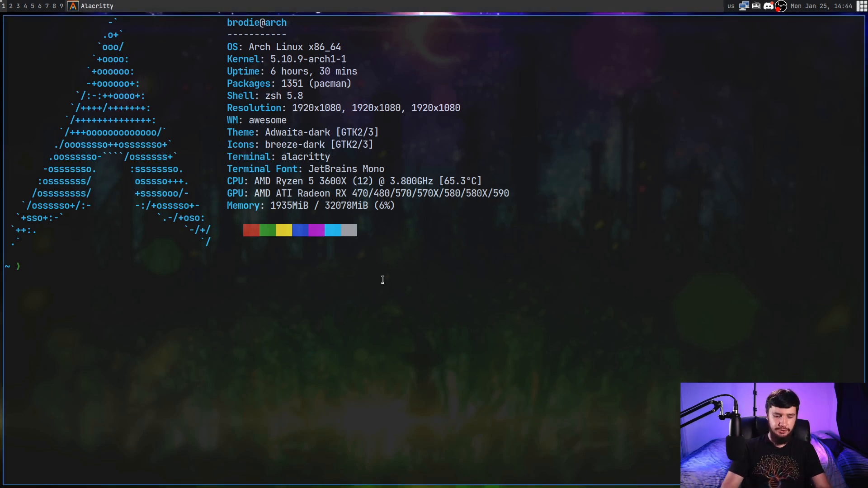
- Run arc archive test.zip testfile testrepo to build the zip archive
{"action": "type", "text": "arc"}
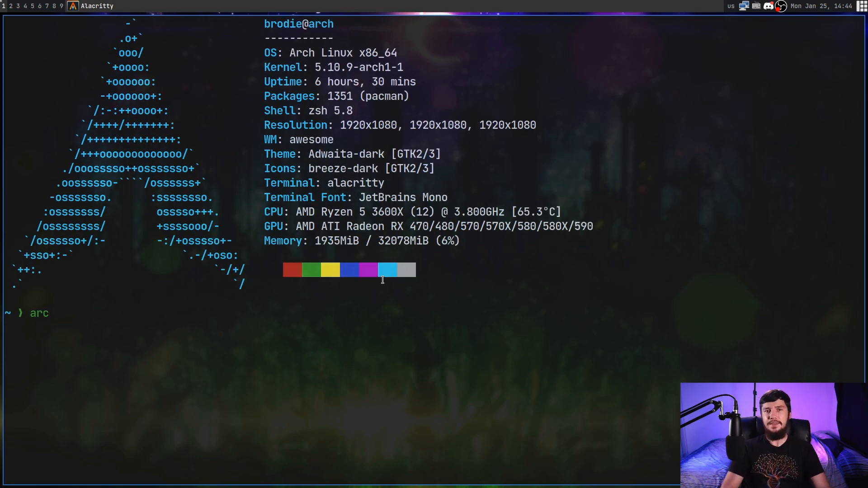
{"action": "type", "text": "archive"}
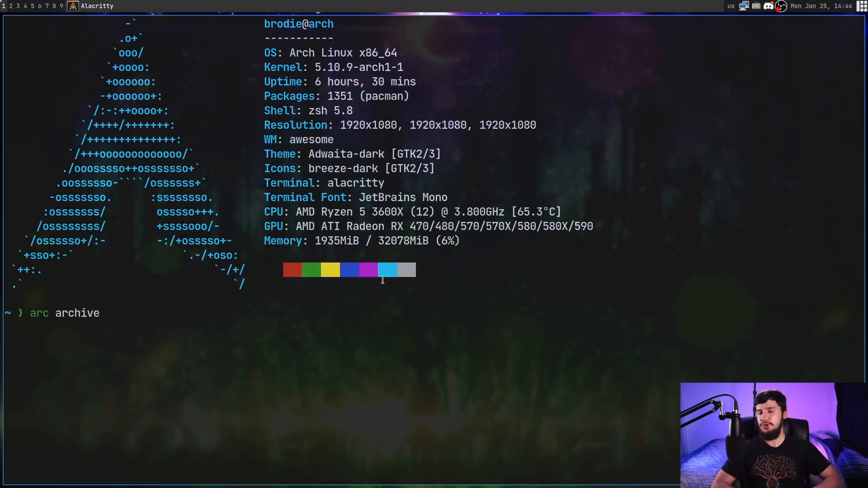
{"action": "type", "text": "te"}
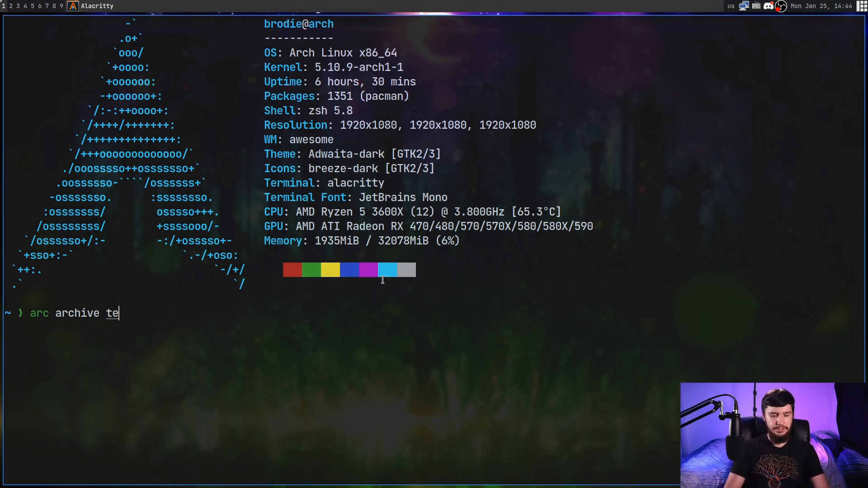
{"action": "type", "text": "st.zip"}
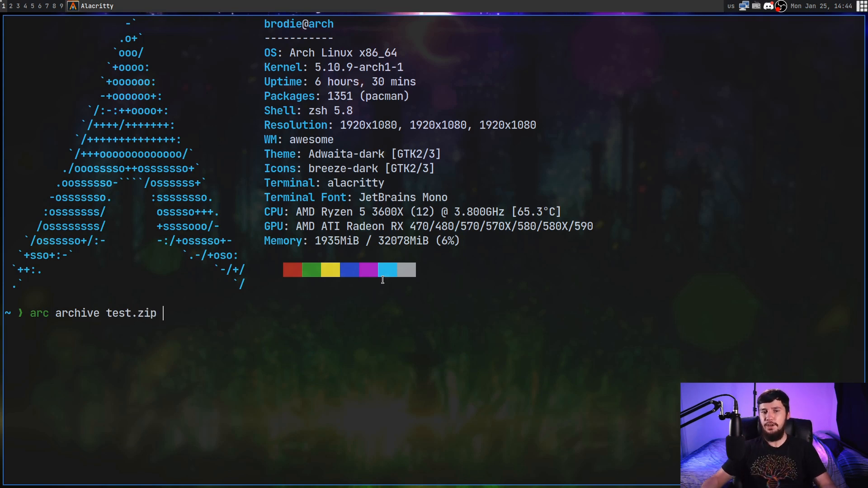
{"action": "type", "text": "testfile testrep"}
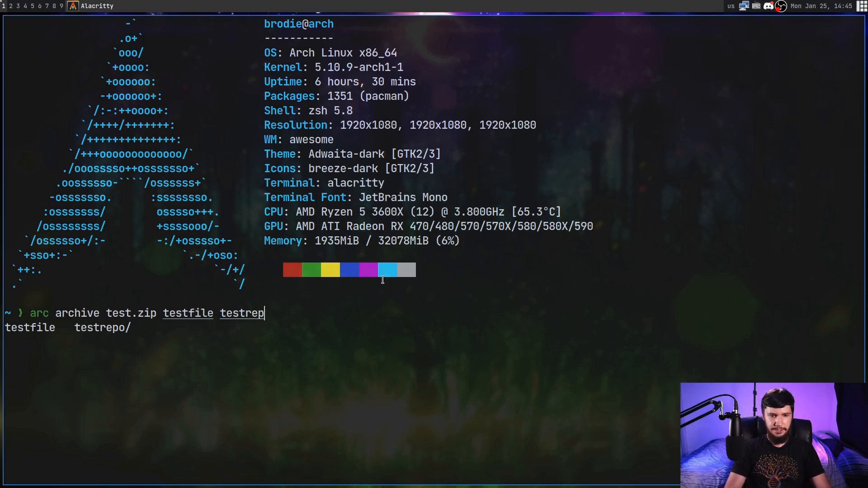
{"action": "key", "text": "Tab"}
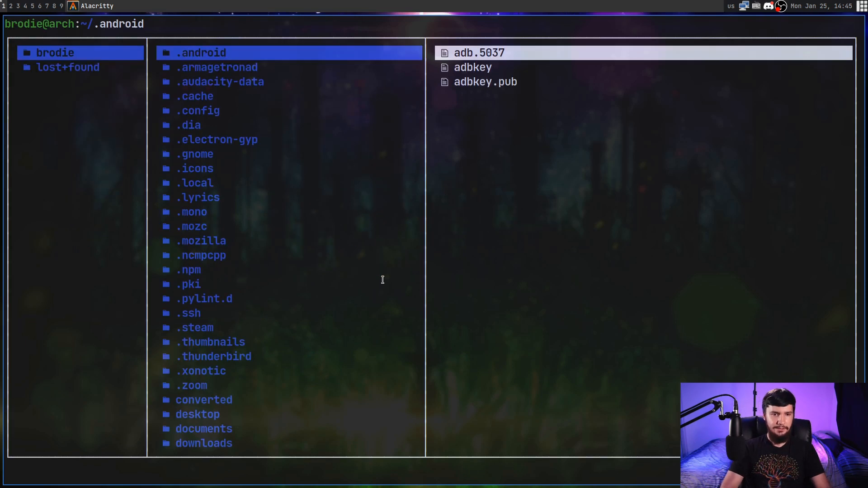
- Search /test in lf to preview test.zip's 47 entries, then quit to the shell
{"action": "type", "text": "/test"}
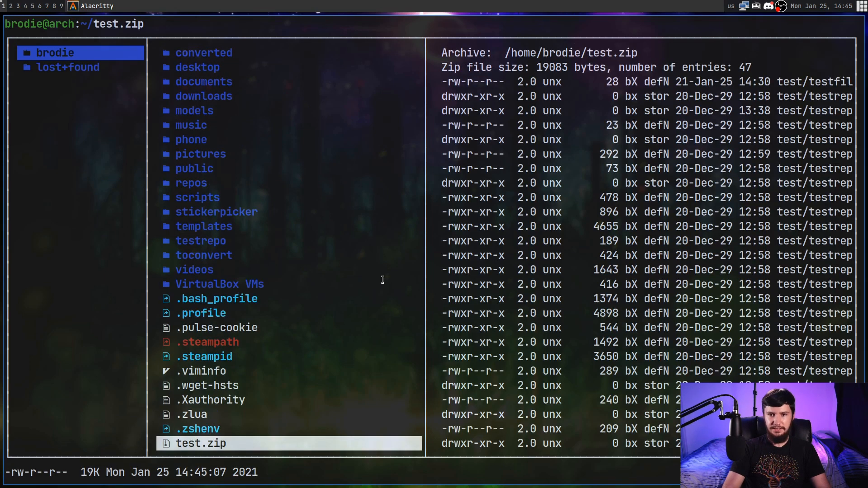
{"action": "mouse_move", "coordinate": [761, 174]}
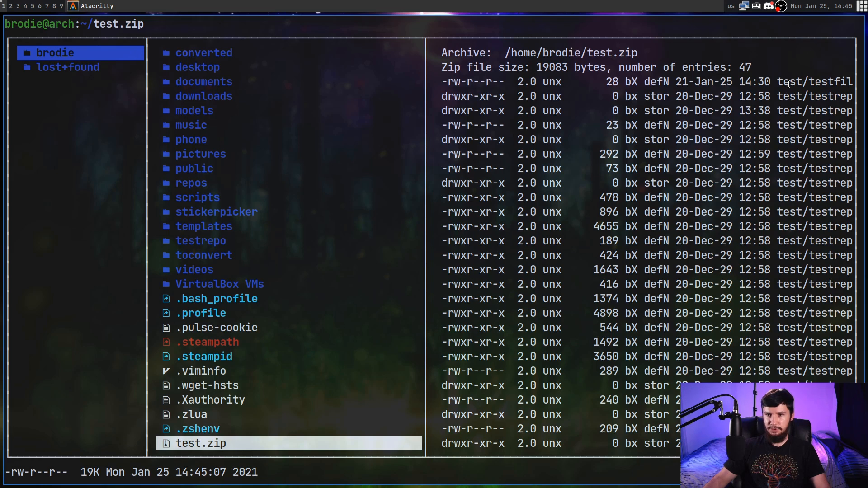
{"action": "key", "text": "insert"}
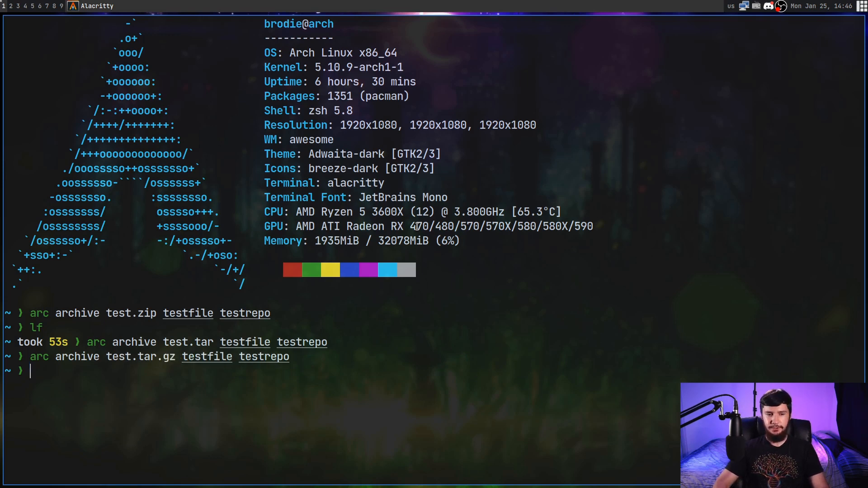
- Preview test.tar.gz in lf (testfile and testrepo listed), then quit back to the shell
{"action": "type", "text": "lf"}
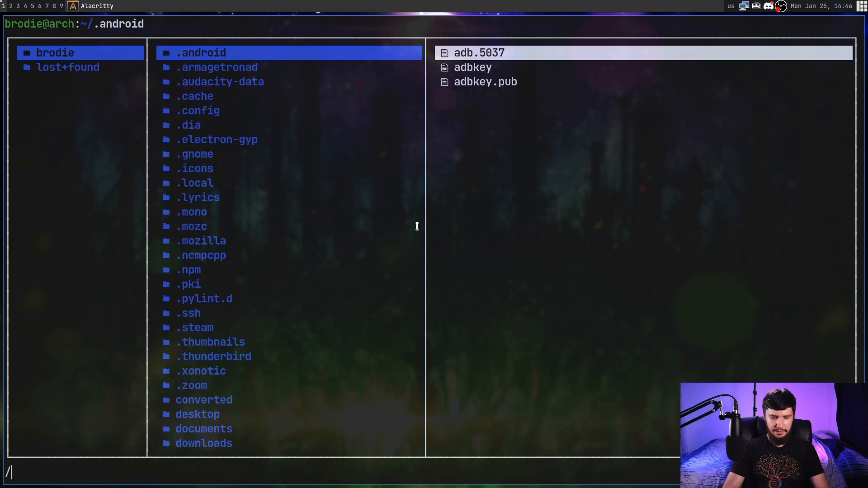
{"action": "type", "text": "tes"}
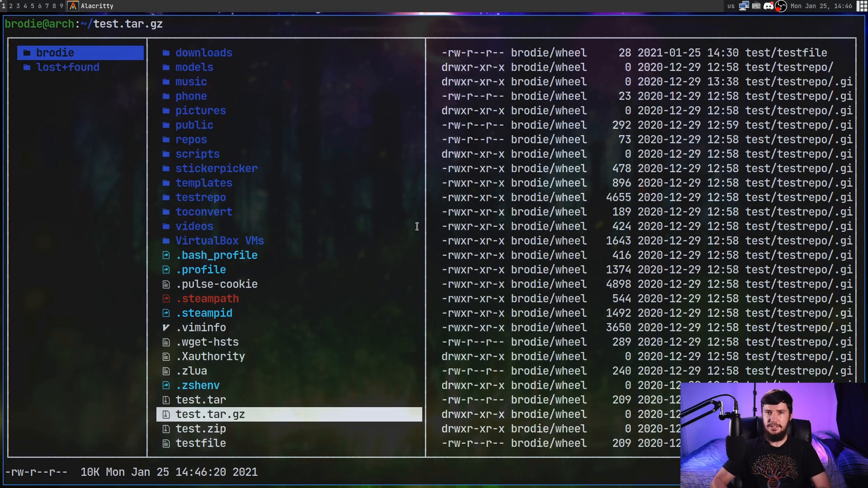
{"action": "key", "text": "insert"}
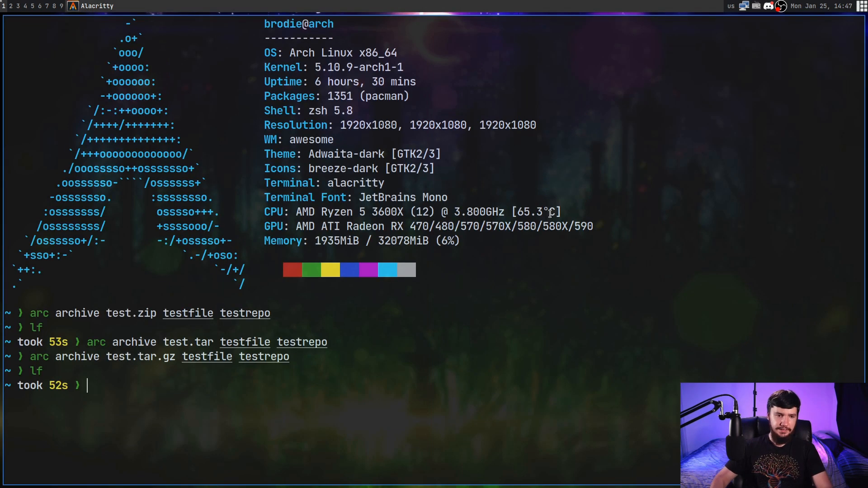
- Run arc -h to read the help before clearing the screen
{"action": "type", "text": "arc -h"}
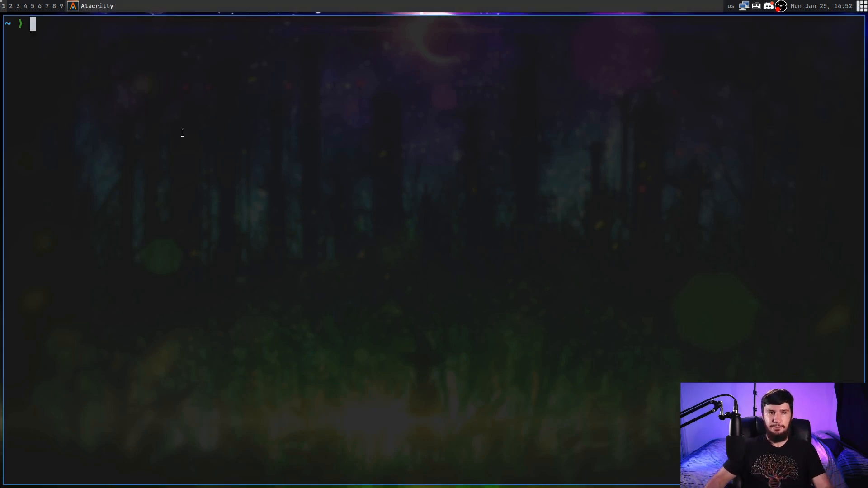
- Run arc --ext=tar archive test.tar testfile to make a tar holding only testfile
{"action": "type", "text": "arc"}
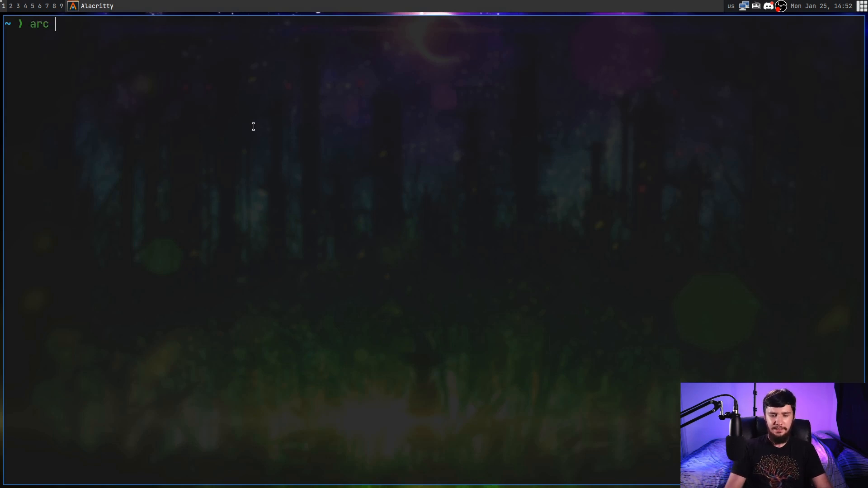
{"action": "type", "text": "--ext"}
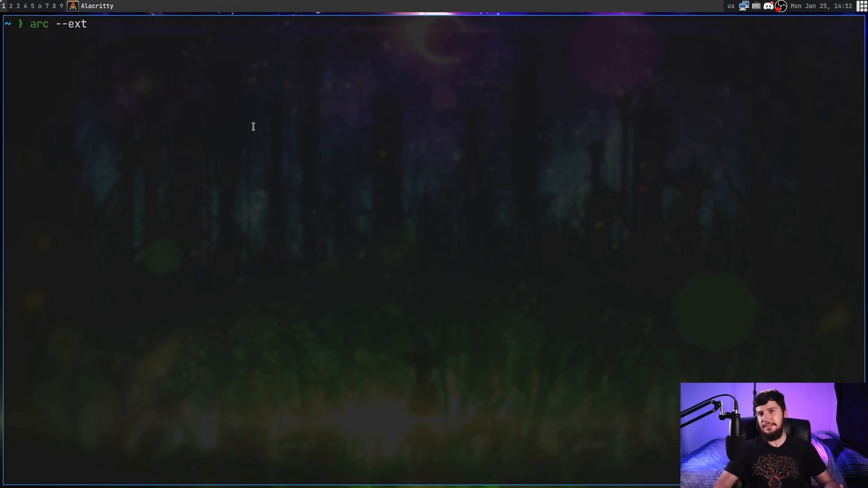
{"action": "type", "text": "=tar a"}
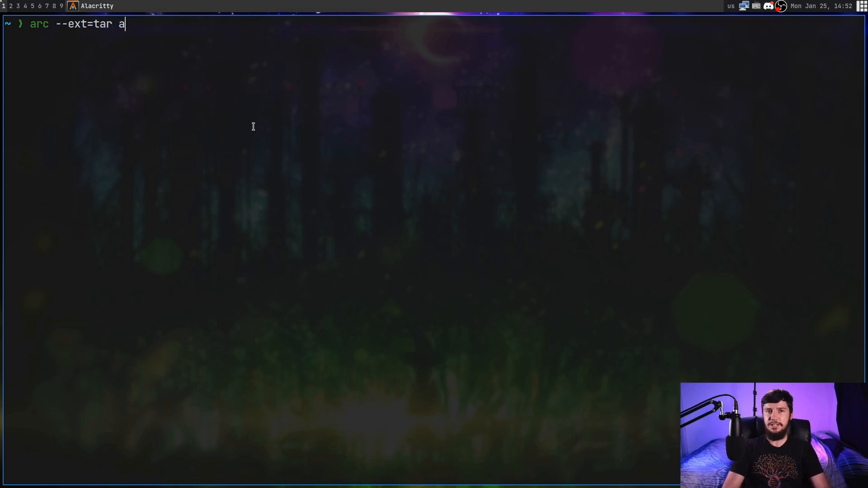
{"action": "type", "text": "rchive"}
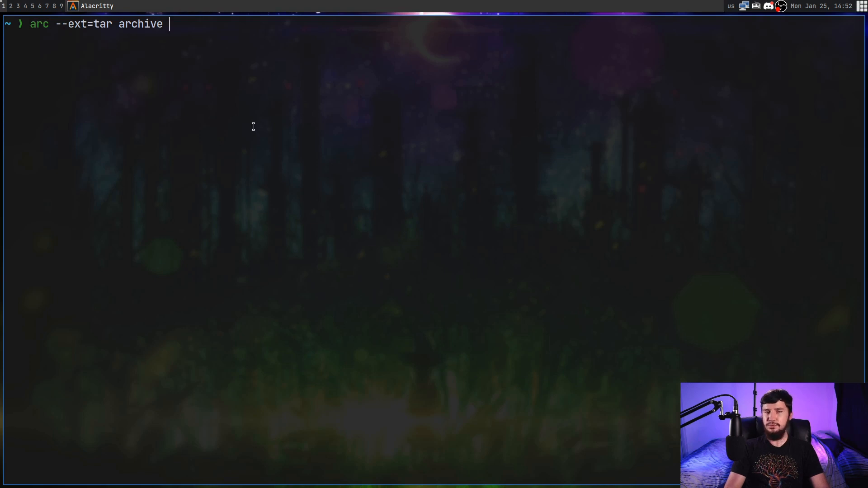
{"action": "type", "text": "test."}
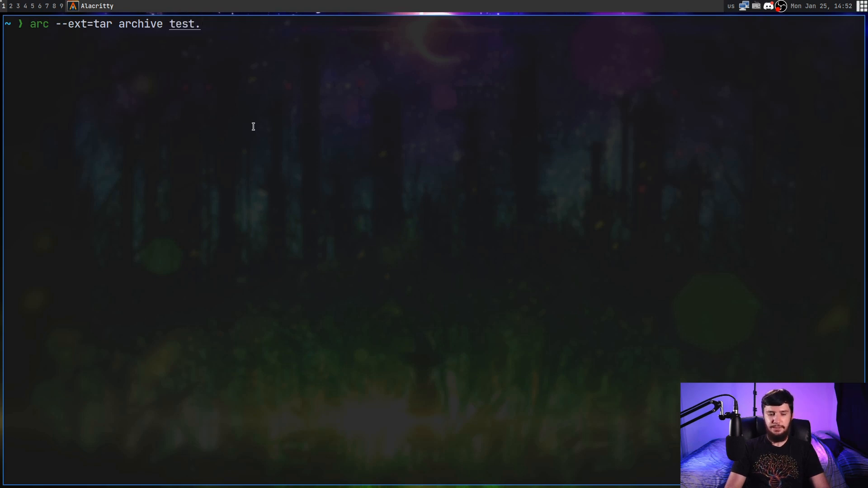
{"action": "type", "text": "tar test"}
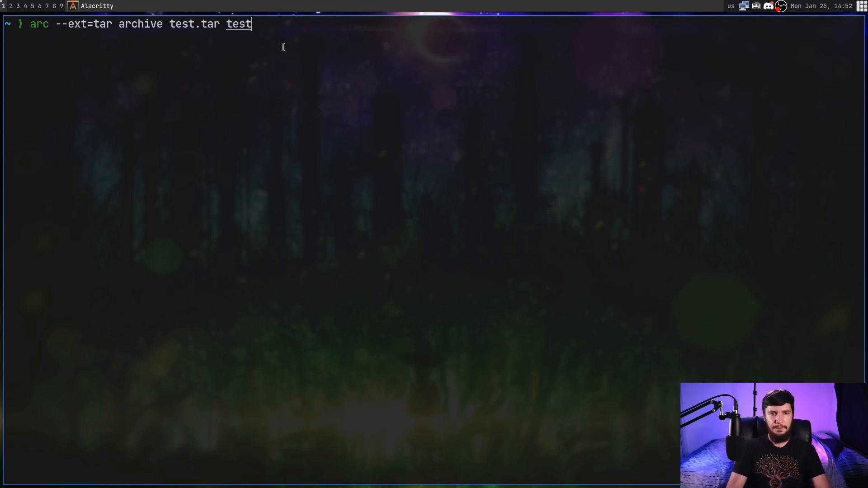
{"action": "type", "text": "file"}
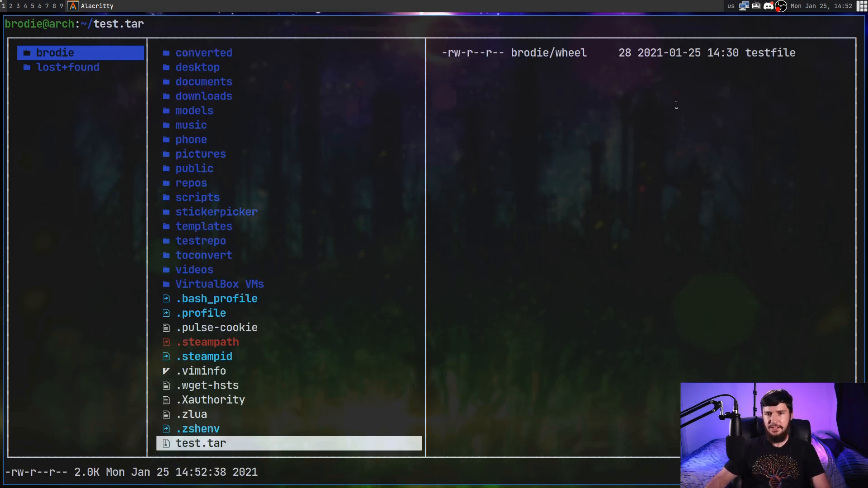
{"action": "mouse_move", "coordinate": [625, 147]}
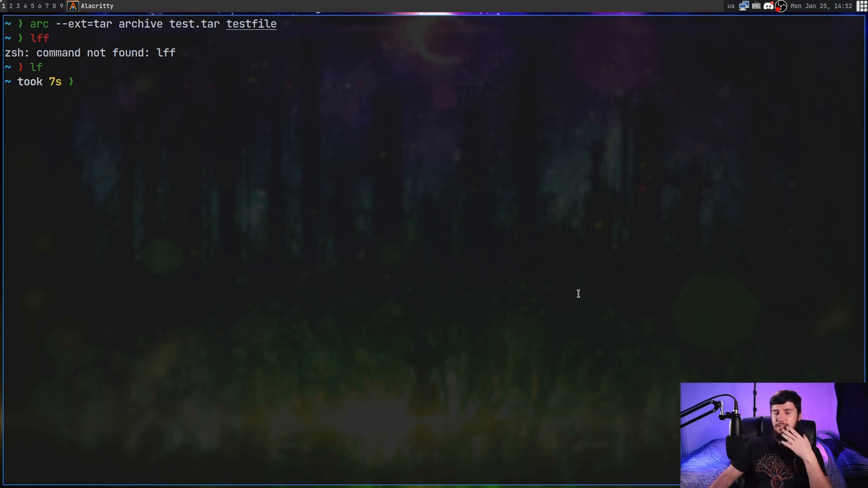
- View test.tar in lf showing just testfile, then clear the terminal output
{"action": "type", "text": "lff"}
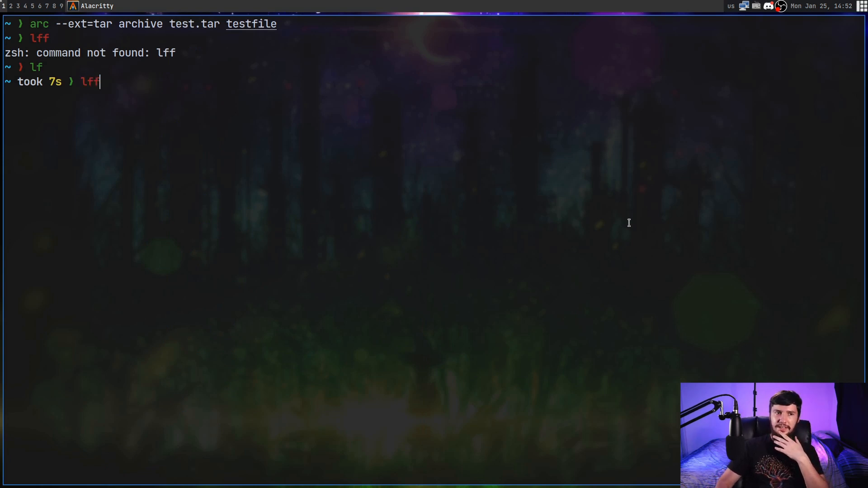
{"action": "key", "text": "Up"}
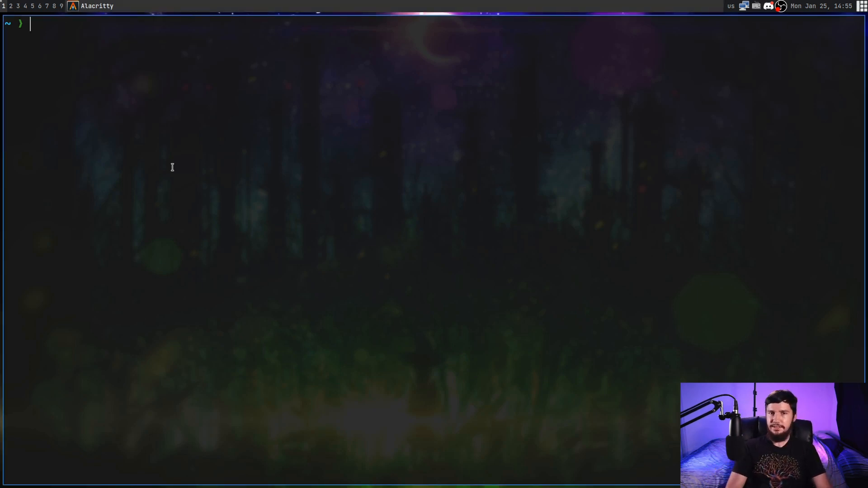
- Run arc unarchive test.tar output to extract the tarball into an output folder
{"action": "type", "text": "arc"}
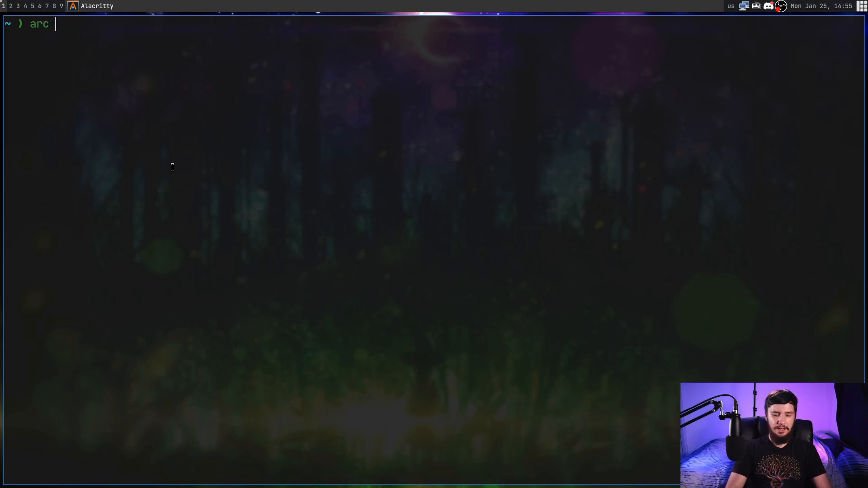
{"action": "type", "text": "unarchive"}
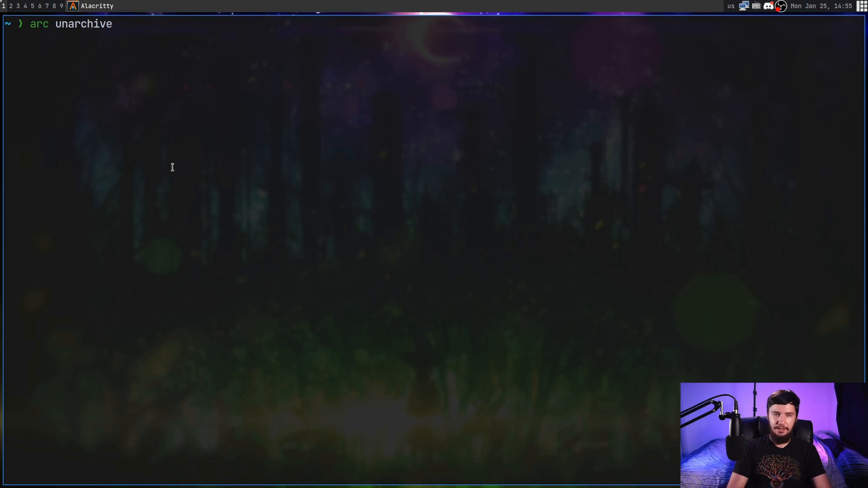
{"action": "type", "text": "test.t"}
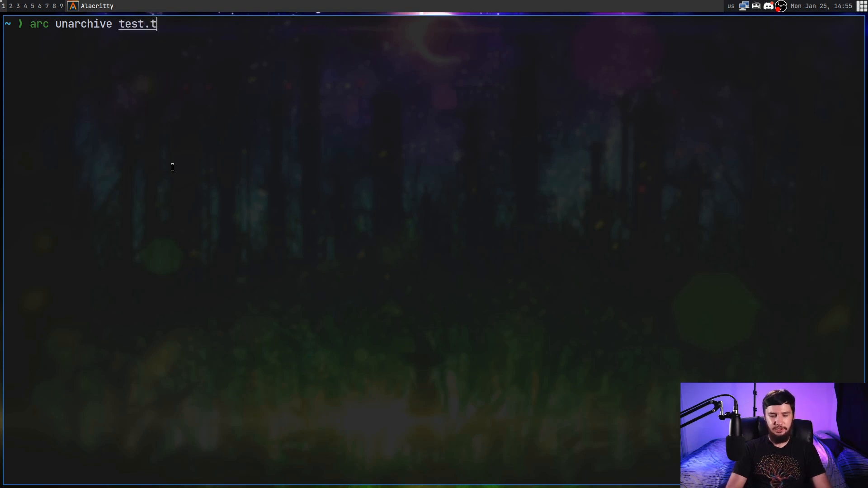
{"action": "type", "text": "ar"}
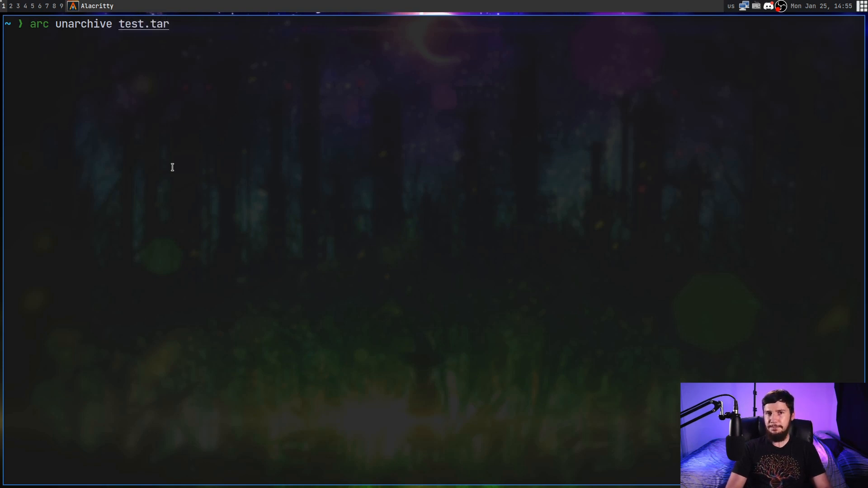
{"action": "type", "text": "output/"}
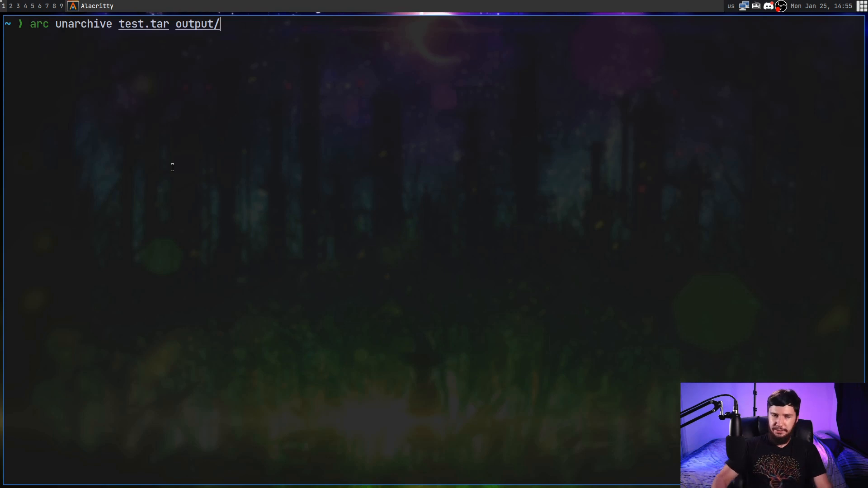
{"action": "key", "text": "Return"}
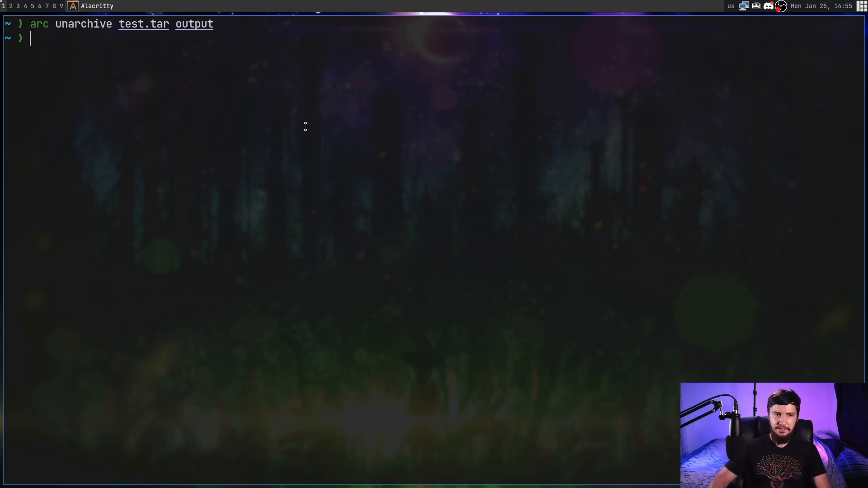
- Move into output and open the extracted testfile with v
{"action": "type", "text": "cd output/"}
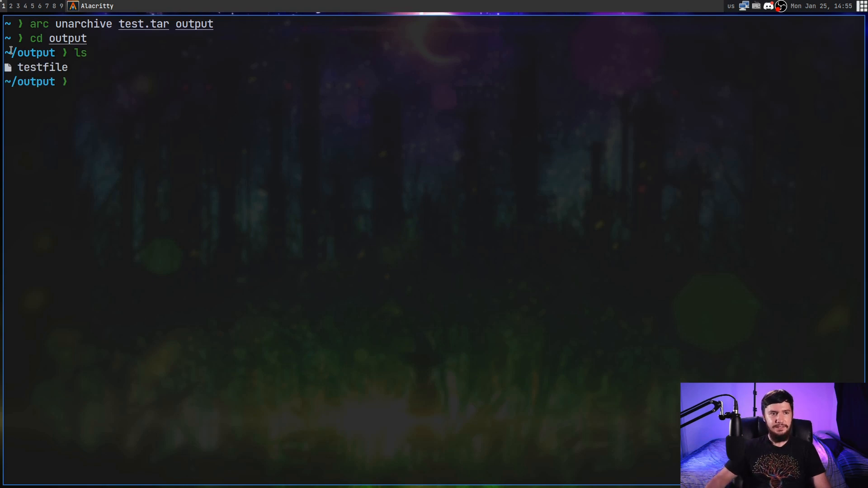
{"action": "type", "text": "v testfile"}
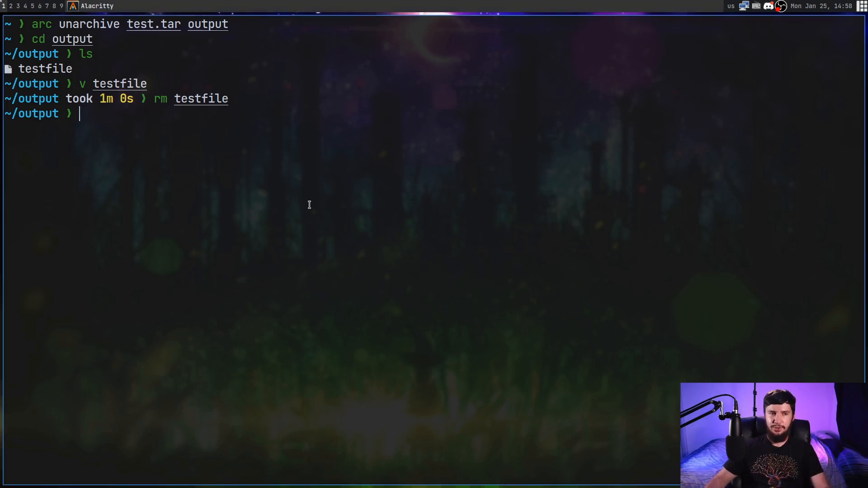
- Change into the output folder after removing the extracted testfile
{"action": "type", "text": "cd output"}
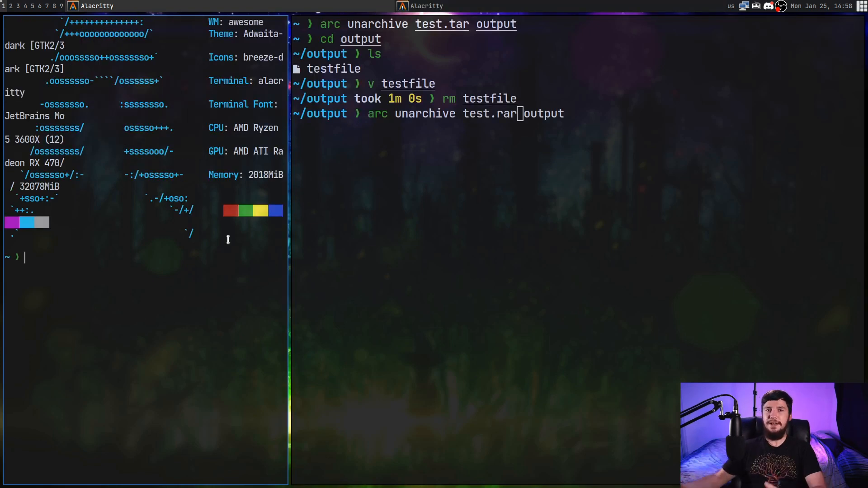
- Edit .zshenv in Vim, typing the line export ARCHIVE_PASSWORD=
{"action": "type", "text": "v"}
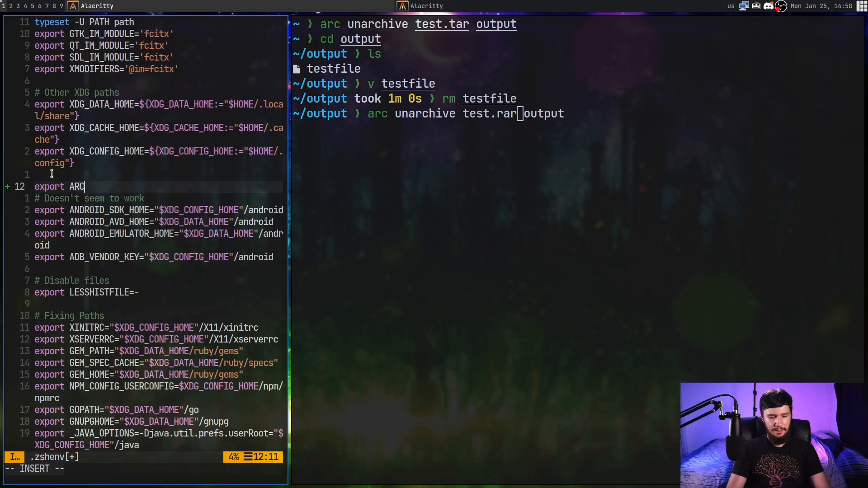
{"action": "type", "text": "HIVE_PASS"}
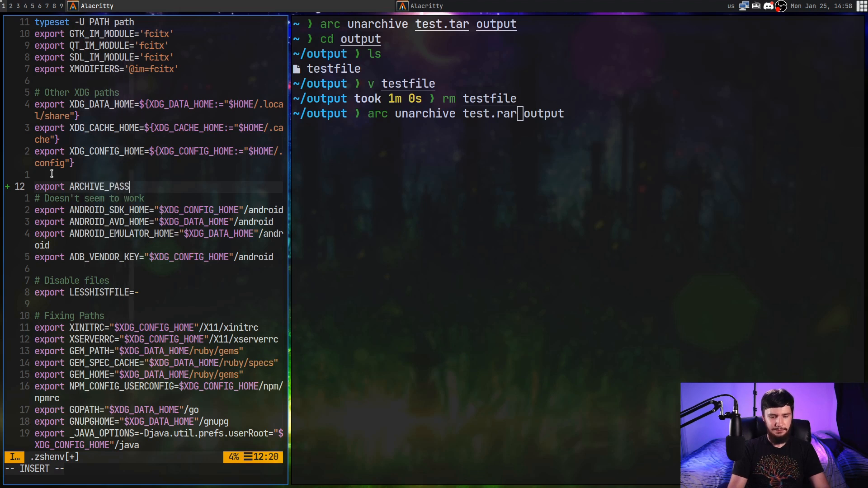
{"action": "type", "text": "WORD="}
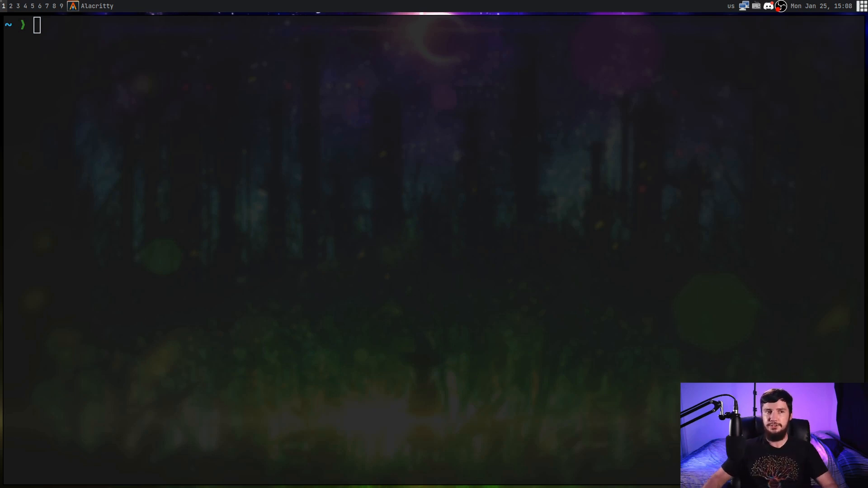
- Run arc ls test.zip and scroll through its 47-entry listing
{"action": "type", "text": "arc"}
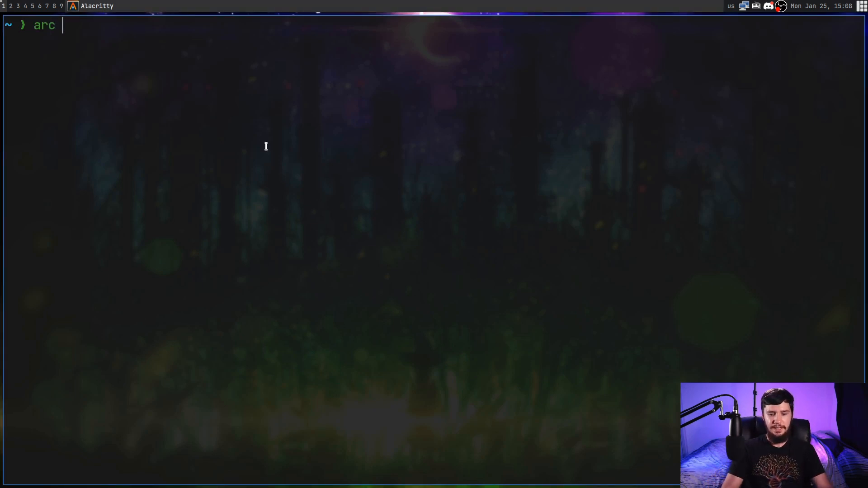
{"action": "type", "text": "ls"}
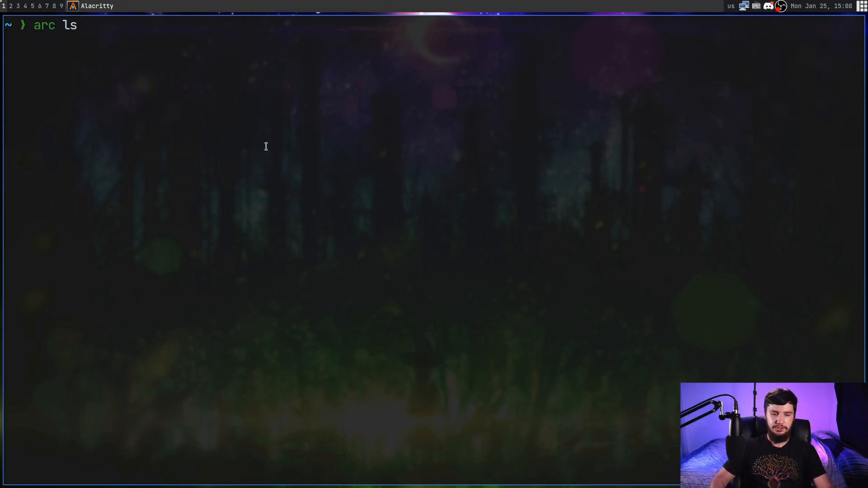
{"action": "type", "text": "test"}
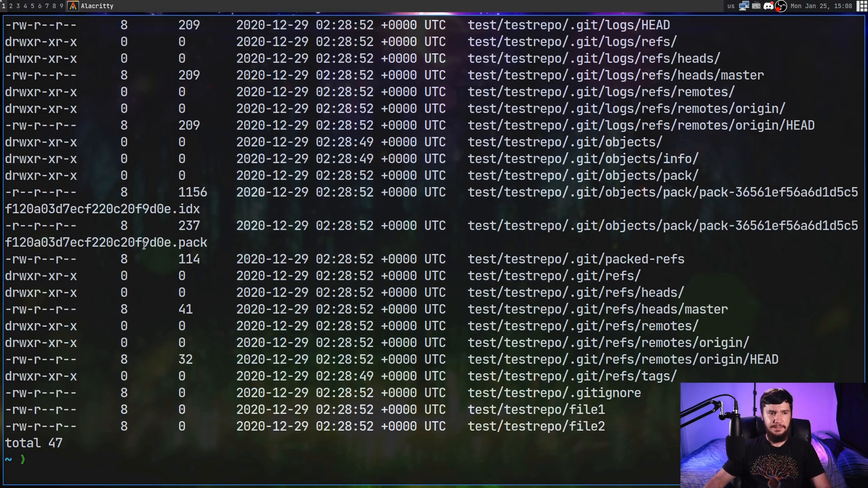
{"action": "mouse_move", "coordinate": [540, 275]}
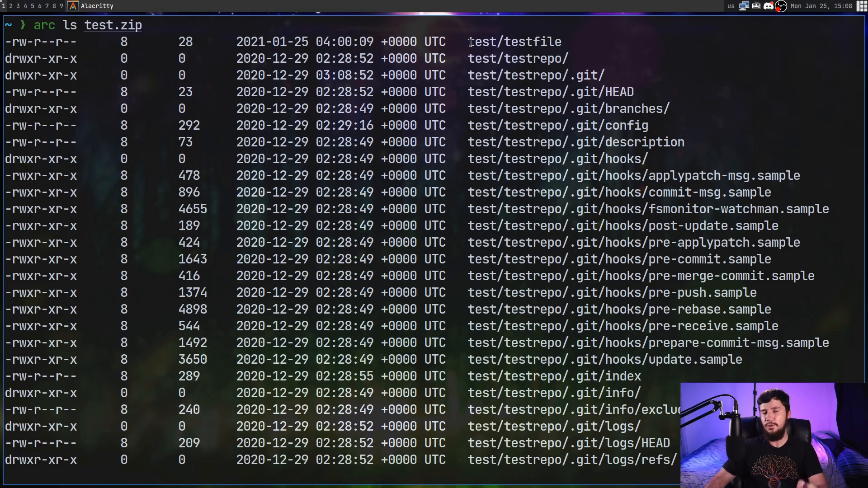
{"action": "scroll", "scroll_direction": "down", "scroll_amount": 3}
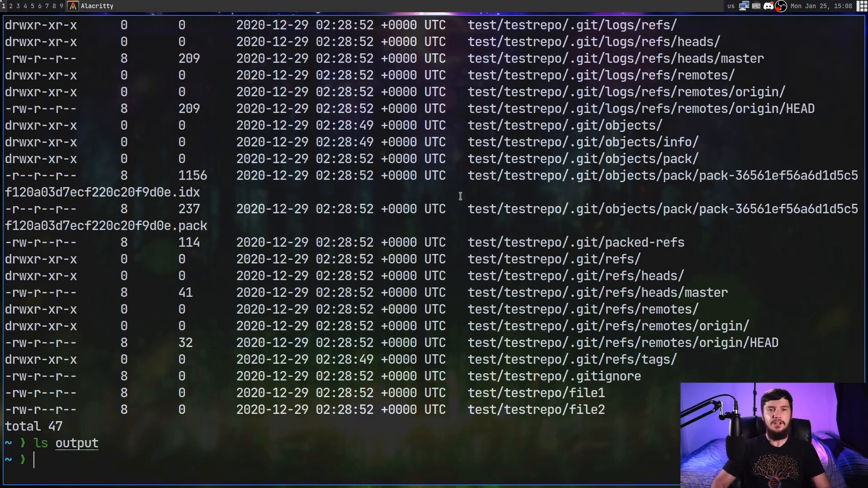
- Extract only test/testfile from test.zip into the output folder with arc extract
{"action": "type", "text": "arc e"}
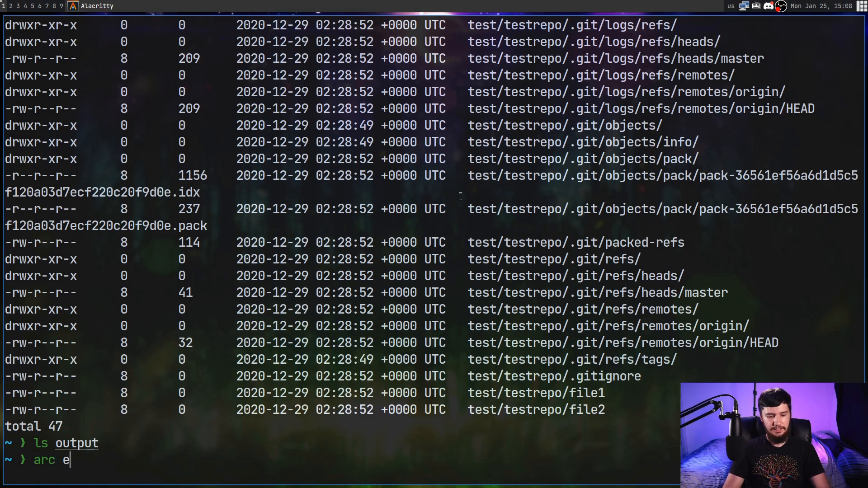
{"action": "type", "text": "xtract"}
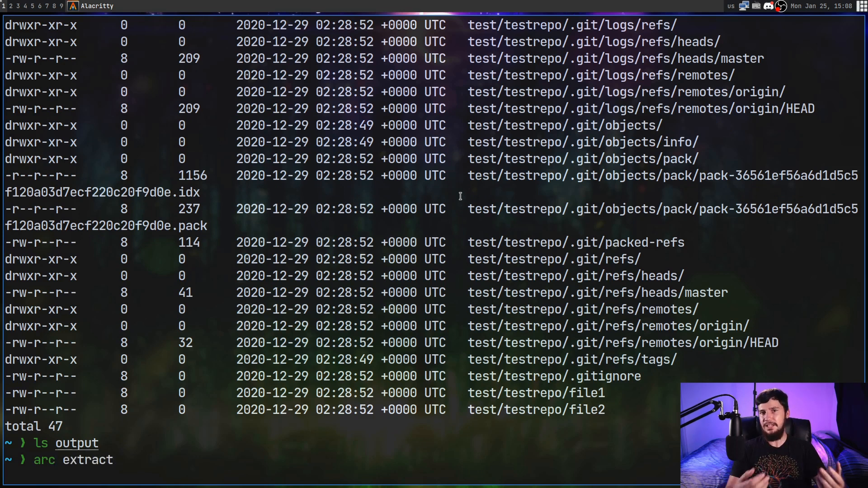
{"action": "type", "text": "test.zip"}
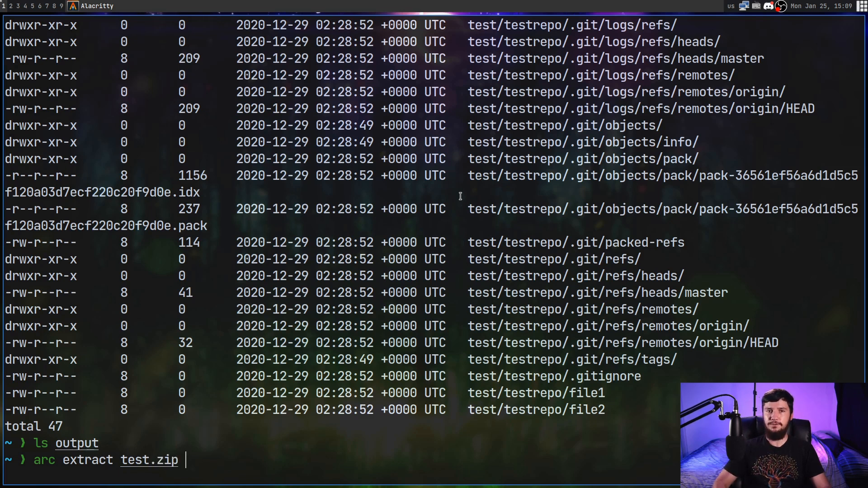
{"action": "type", "text": "te"}
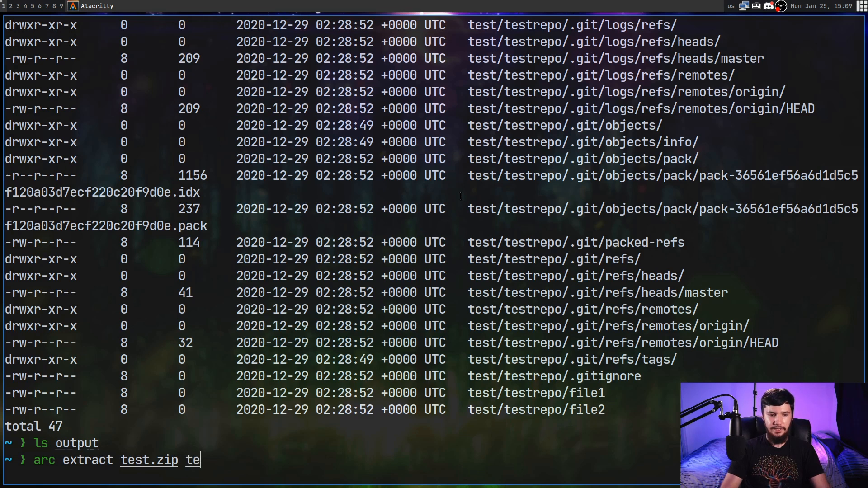
{"action": "type", "text": "st/t"}
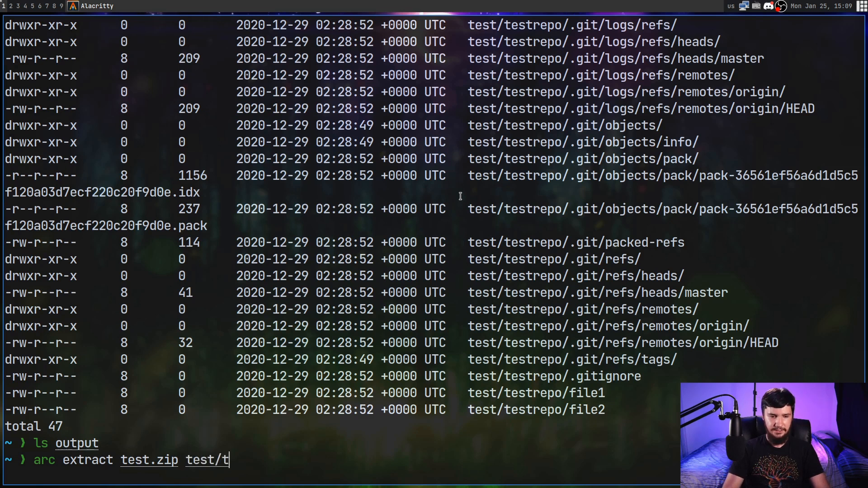
{"action": "type", "text": "estfile"}
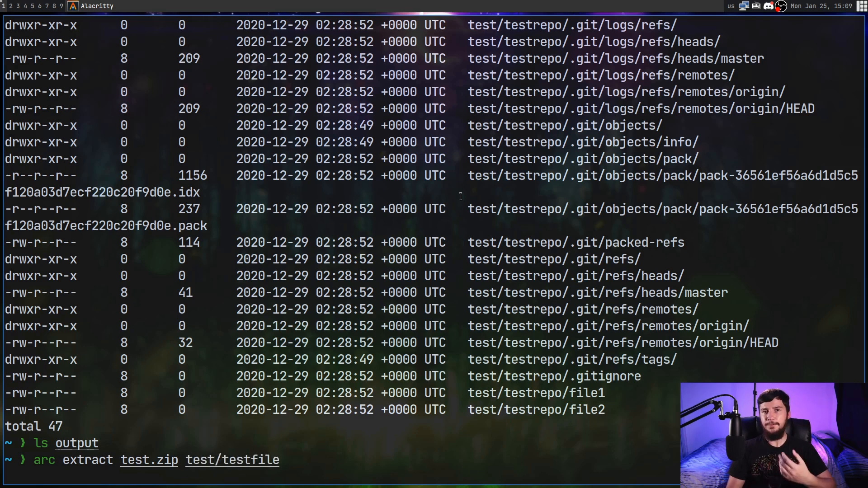
{"action": "type", "text": "ou"}
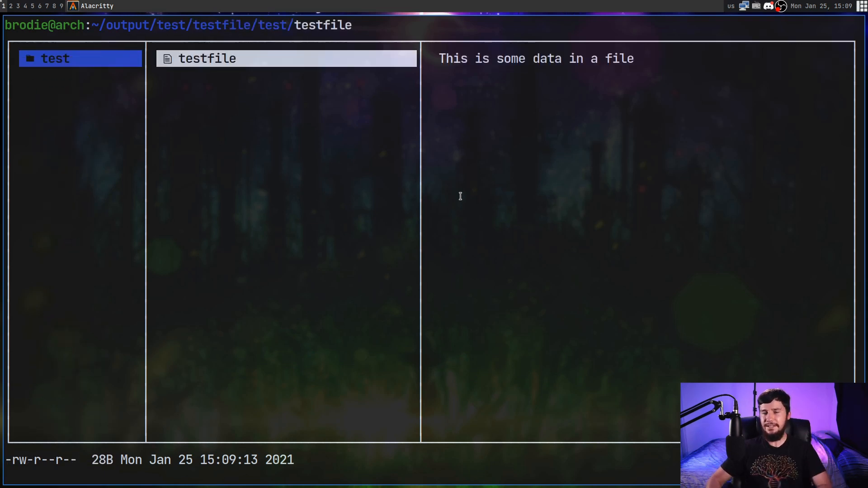
- Preview the extracted testfile in lf, reading 'This is some data in a file'
{"action": "key", "text": "Insert"}
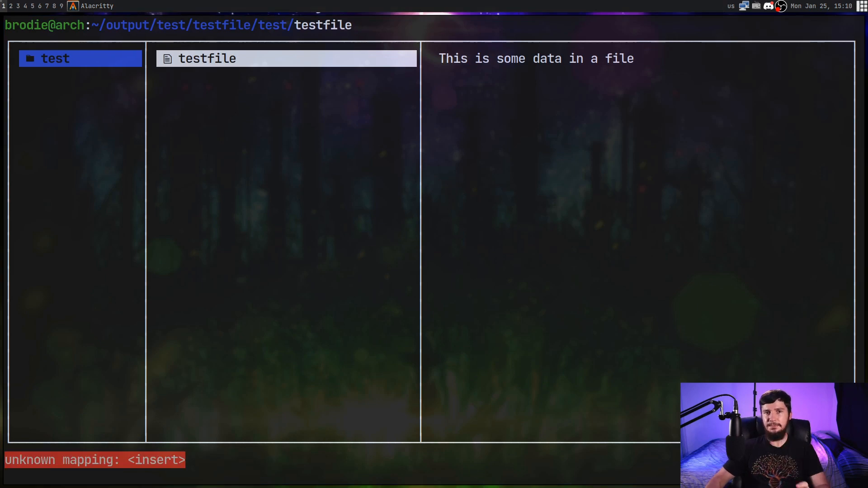
{"action": "mouse_move", "coordinate": [364, 170]}
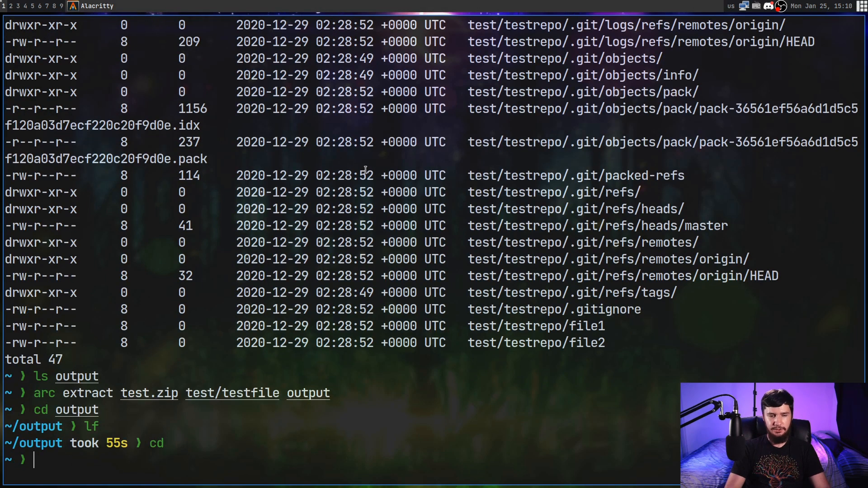
- List the test archive's contents with arc ls
{"action": "type", "text": "arc ls"}
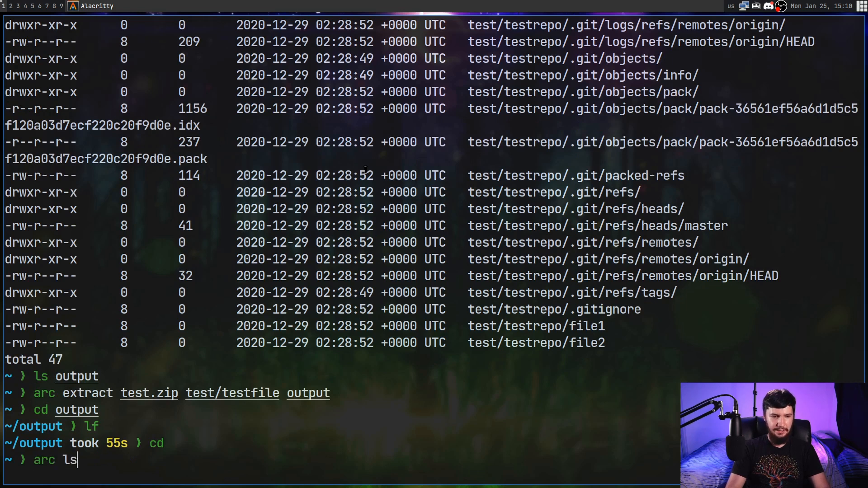
{"action": "type", "text": "te"}
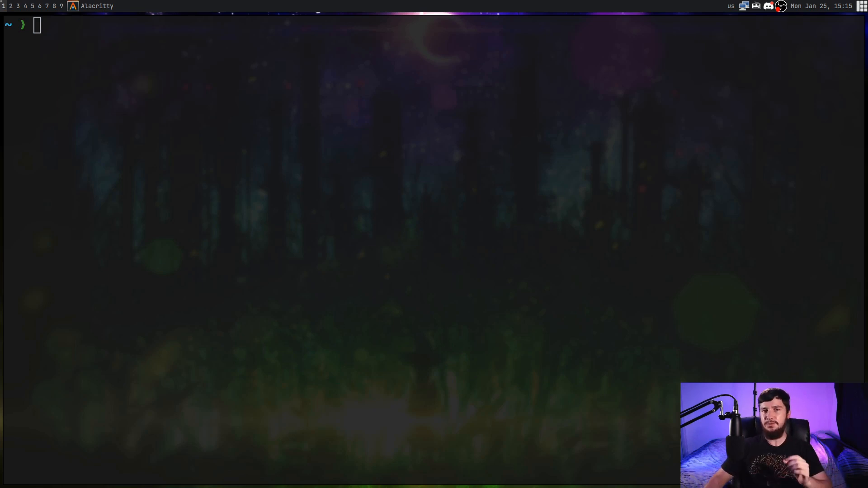
- Run arc compress testfile testfile.bz2, which fails with an invalid compression level -1 error
{"action": "type", "text": "arc compress"}
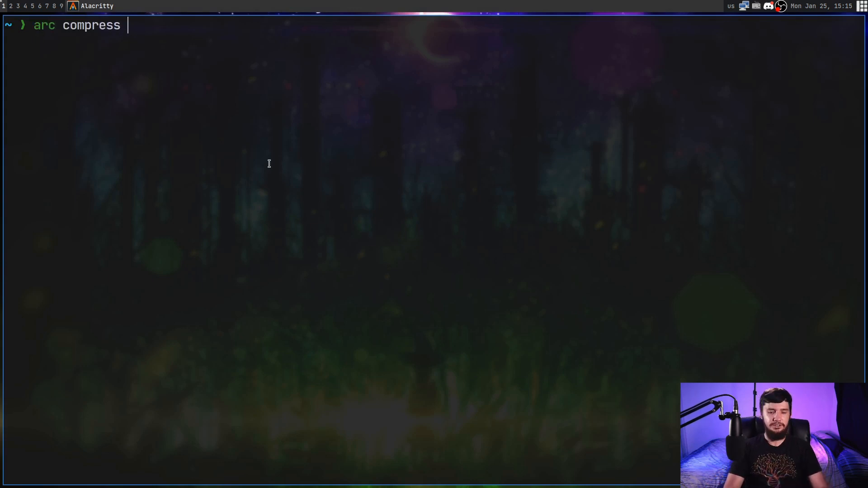
{"action": "type", "text": "test"}
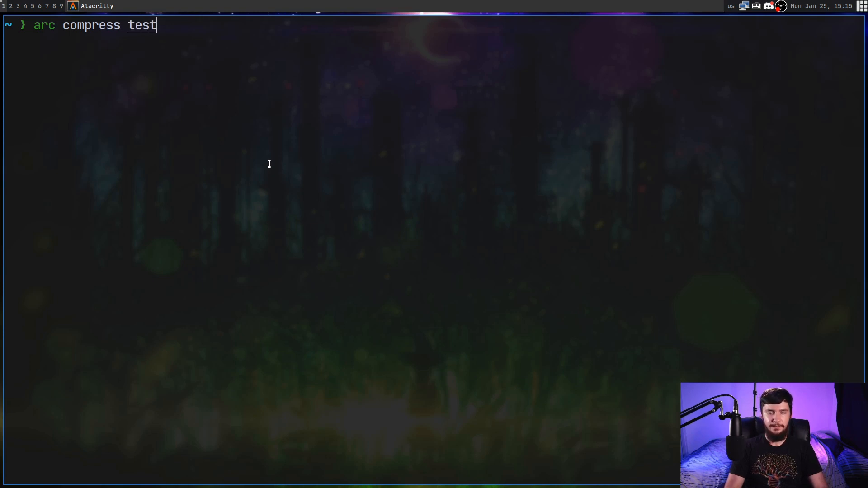
{"action": "type", "text": "file"}
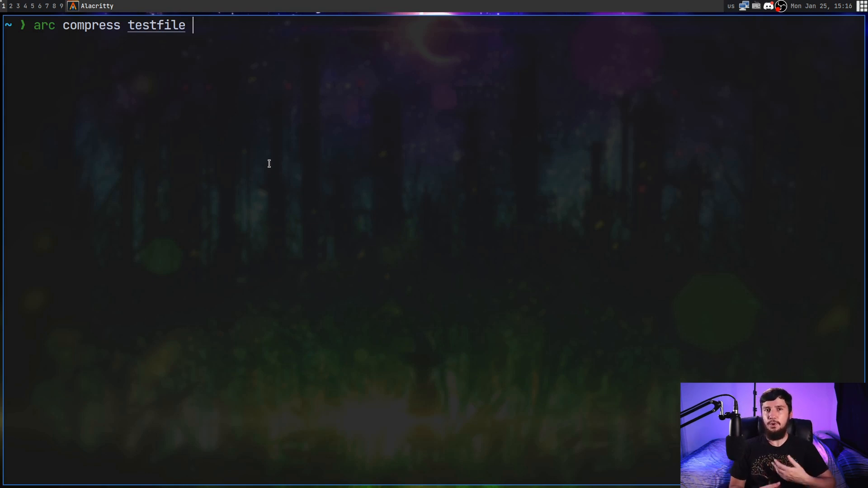
{"action": "type", "text": "testfile"}
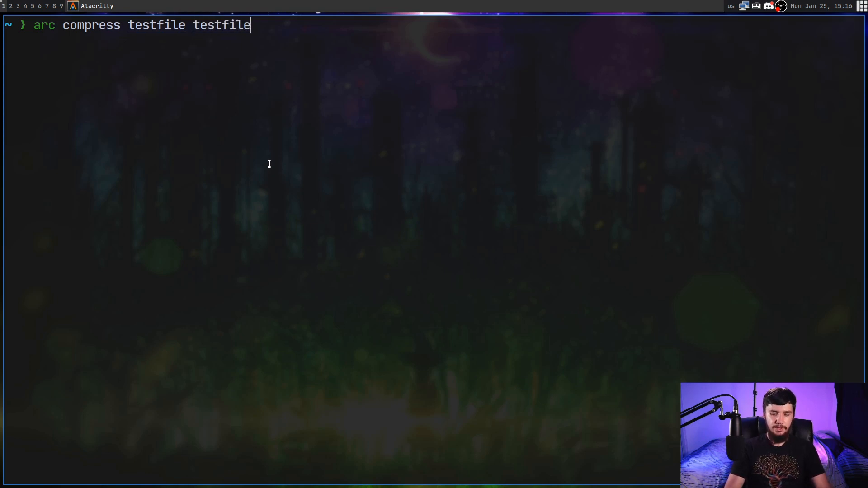
{"action": "type", "text": ".bz2"}
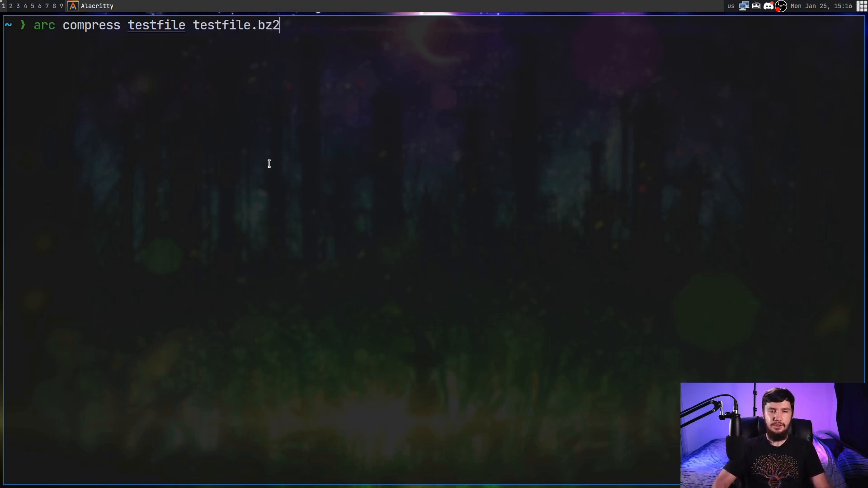
{"action": "key", "text": "Return"}
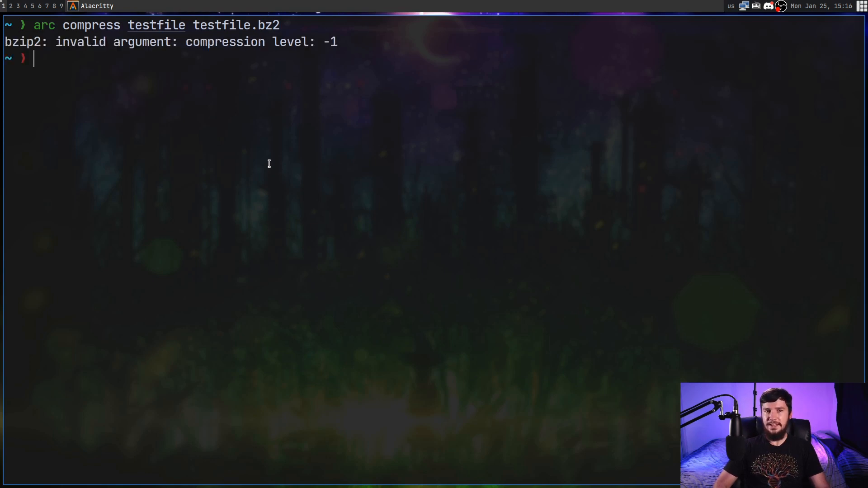
- Remove the failed testfile.bz2 and retry the compress command with -level 1
{"action": "type", "text": "rm"}
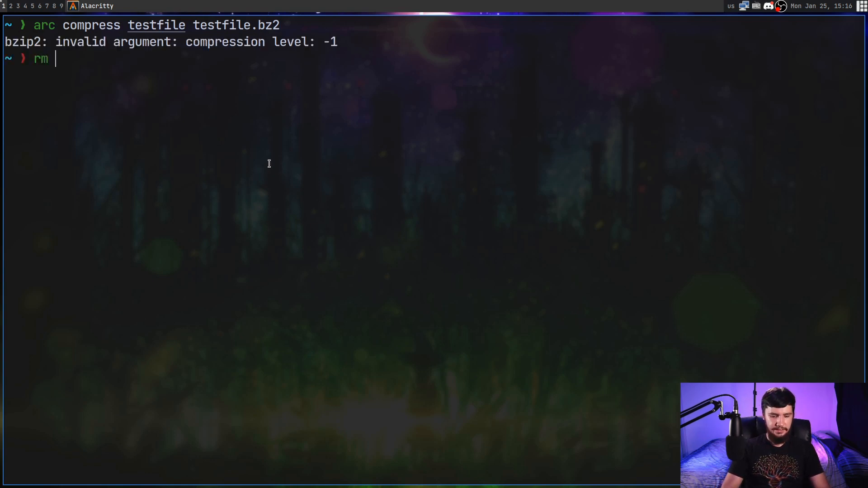
{"action": "type", "text": "testfi"}
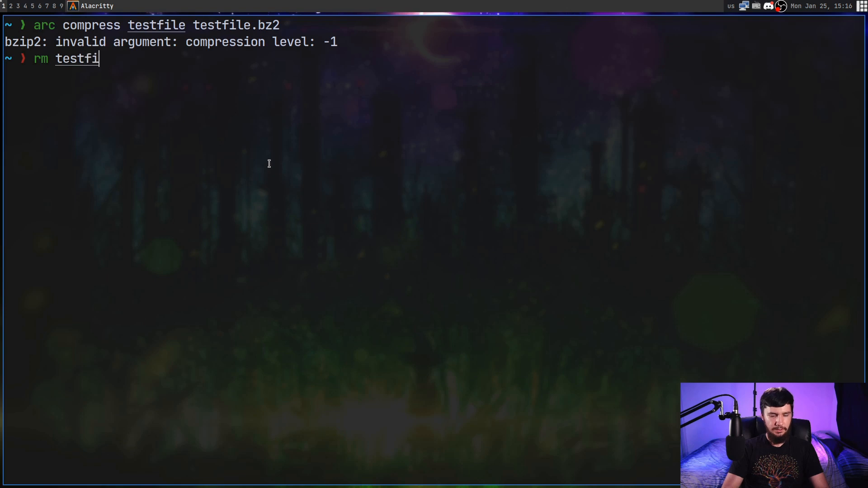
{"action": "type", "text": "le.bz2"}
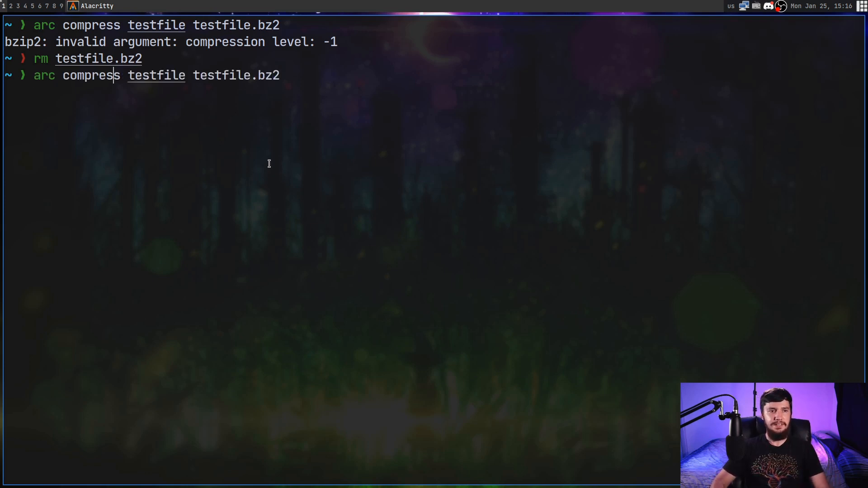
{"action": "type", "text": "-level"}
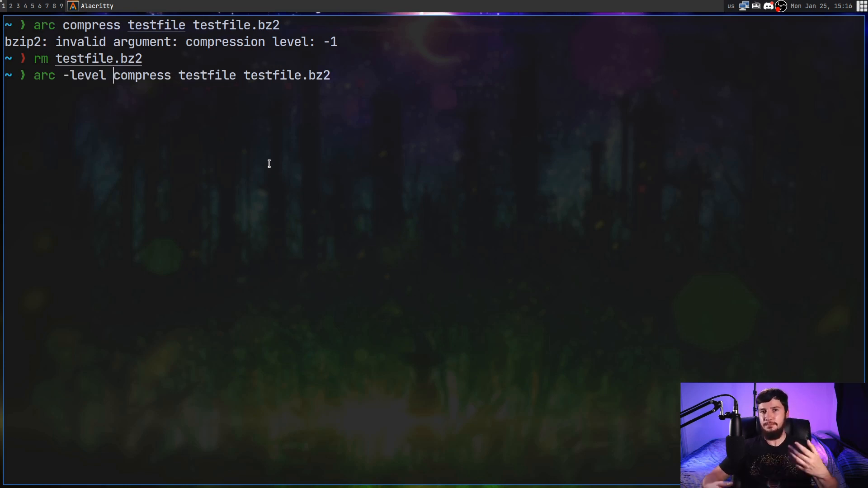
{"action": "type", "text": "1"}
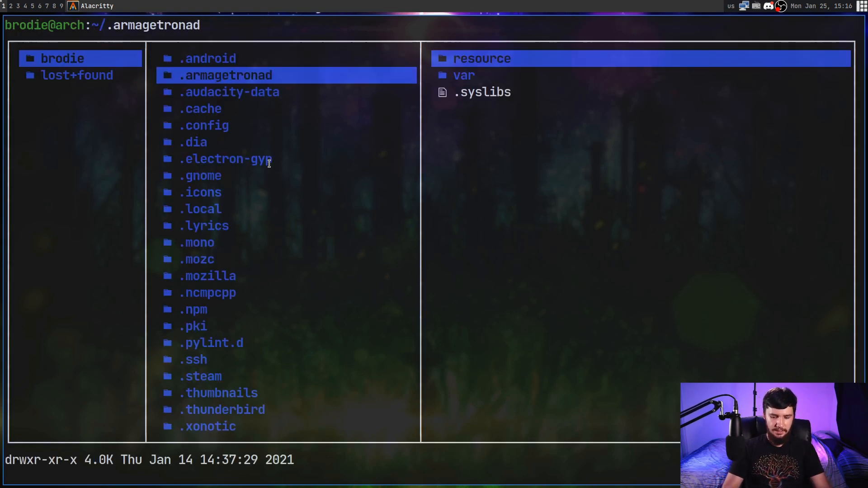
- Search for testfile in lf and rerun arc -level 1 compress testfile to produce testfile.bz2
{"action": "type", "text": "/testfile."}
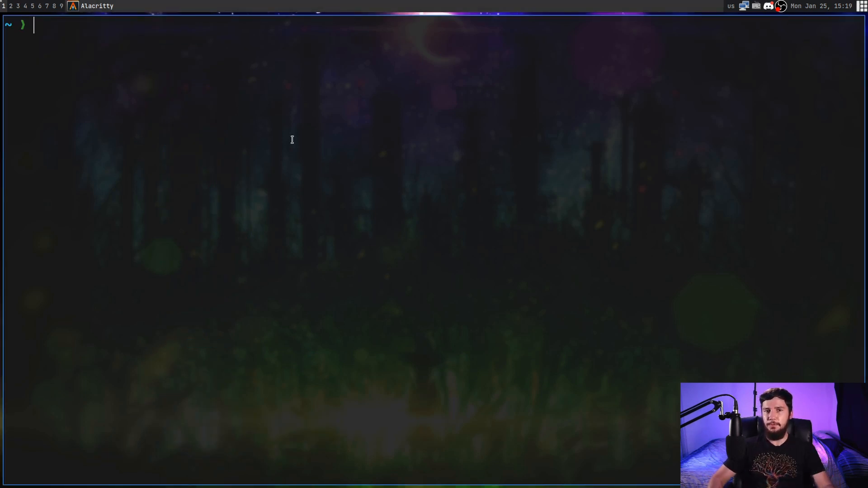
{"action": "type", "text": "arc -level 1 compress testfile bz2"}
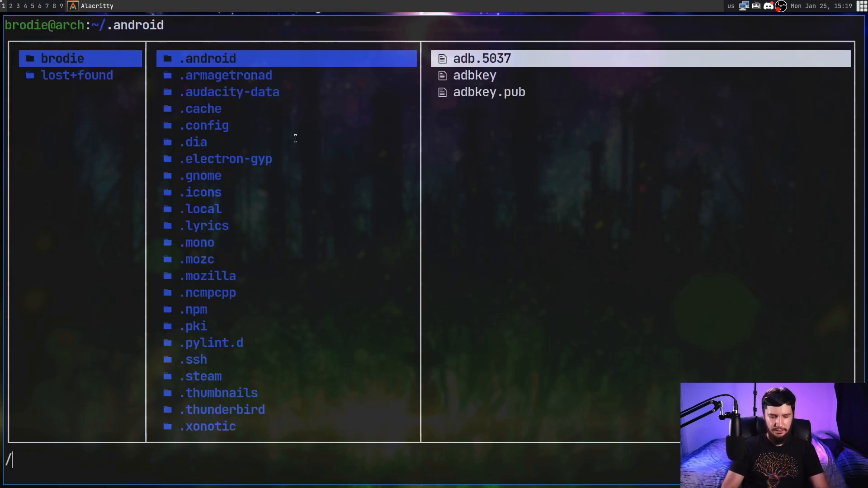
{"action": "type", "text": "testfile.b"}
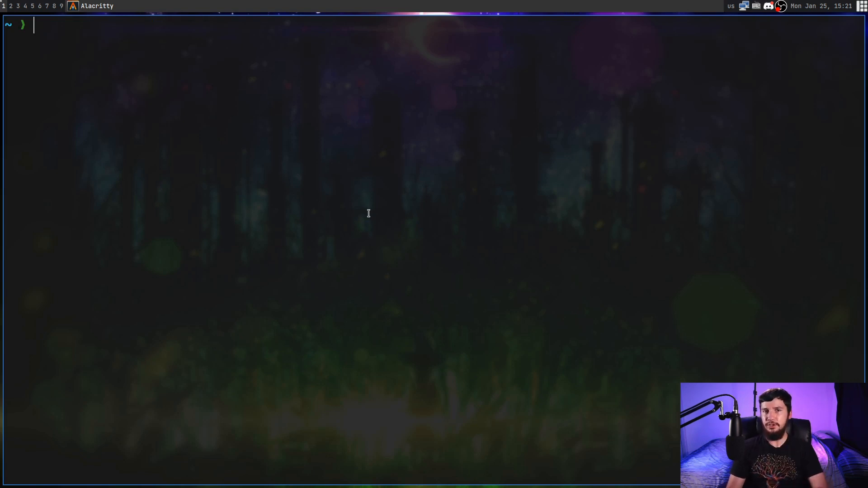
- Decompress testfile.bz2 into output/testfile with arc decompress
{"action": "type", "text": "a"}
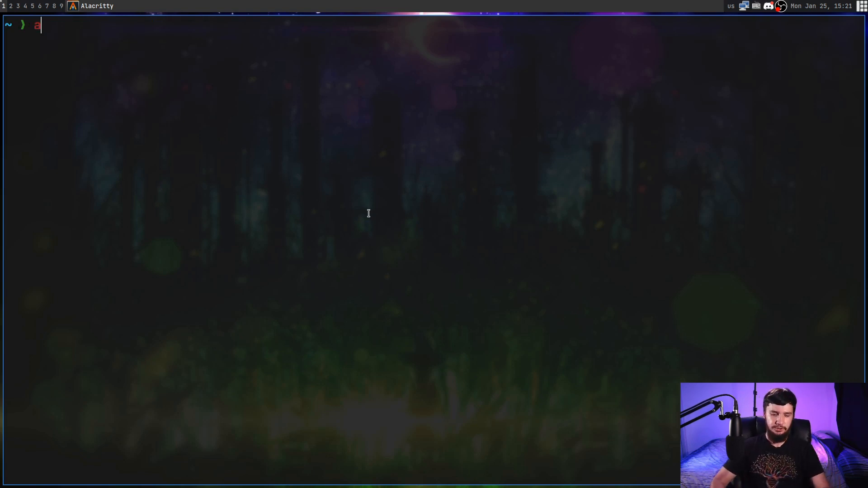
{"action": "type", "text": "rc decompr"}
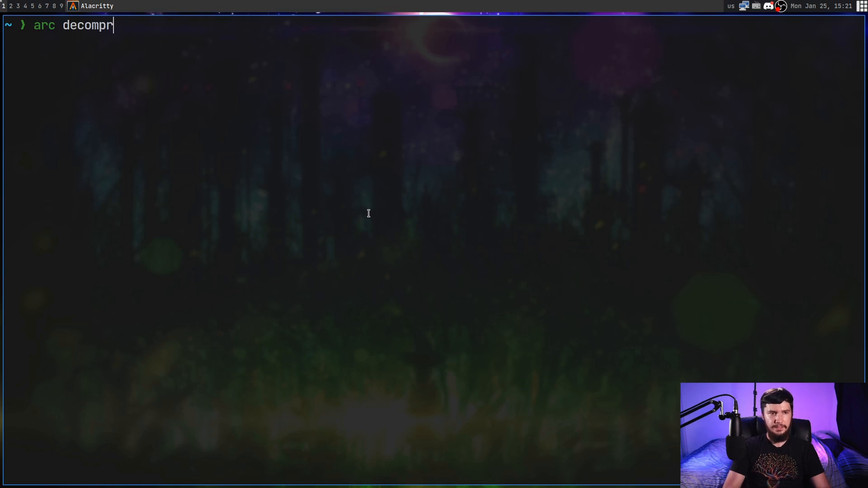
{"action": "type", "text": "ess t"}
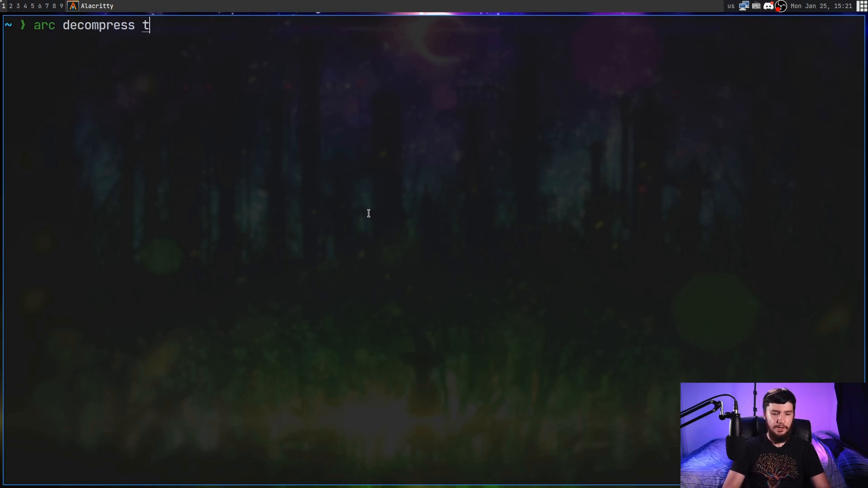
{"action": "type", "text": "estfile."}
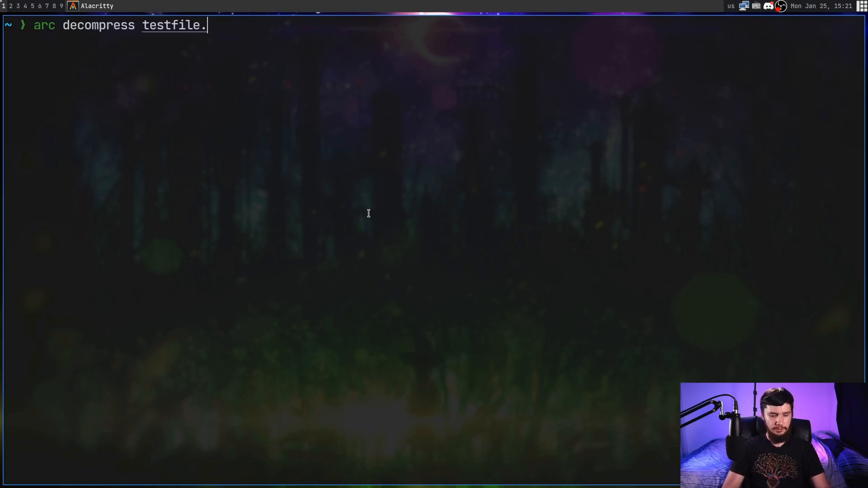
{"action": "type", "text": "bz2 o"}
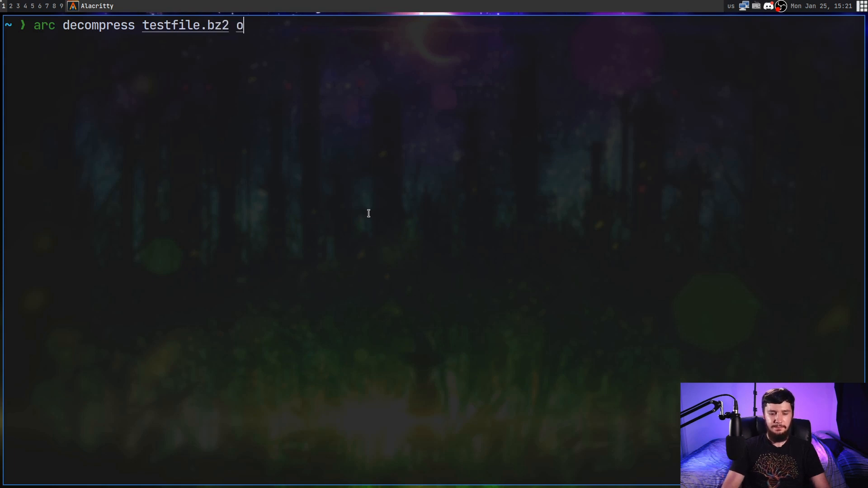
{"action": "type", "text": "utput"}
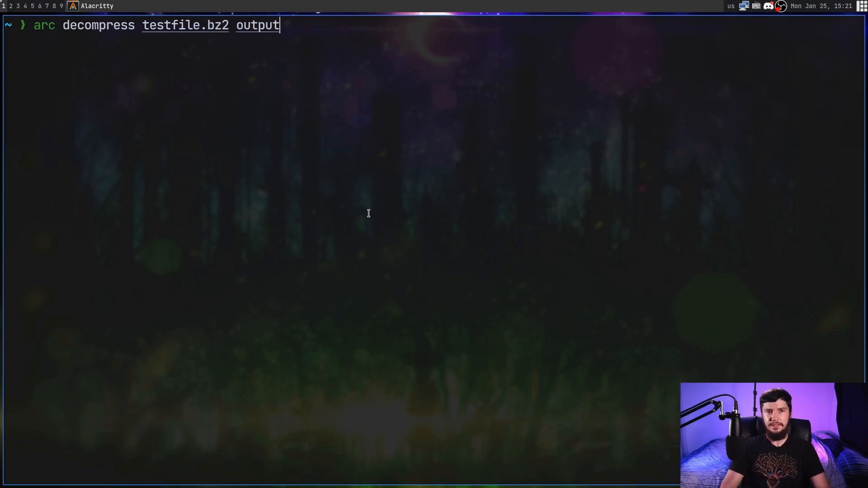
{"action": "type", "text": "/testfile"}
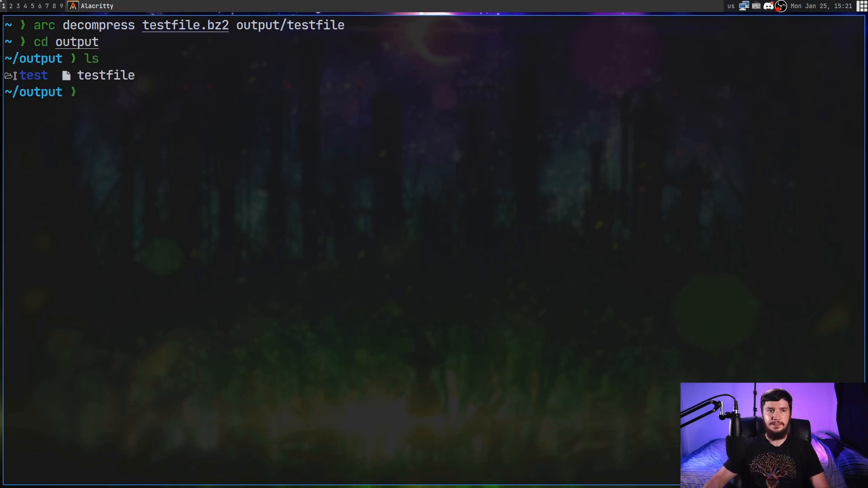
- Check the output folder to confirm testfile now sits next to test
{"action": "type", "text": "v"}
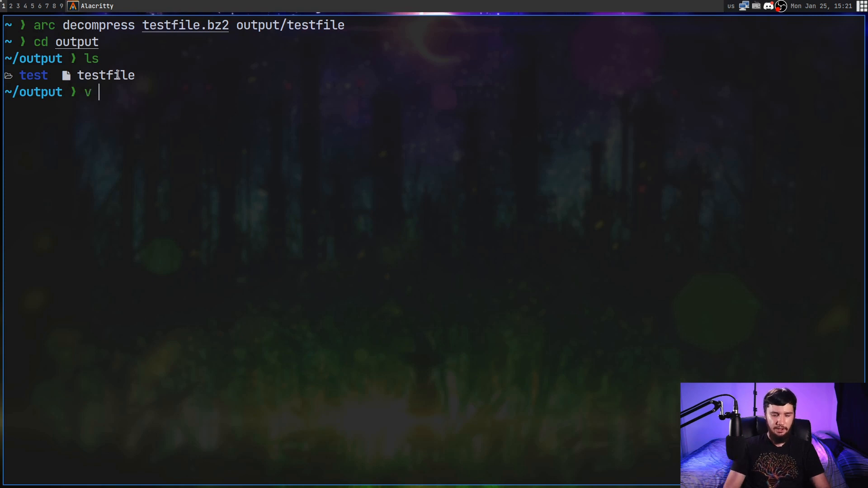
{"action": "type", "text": "test"}
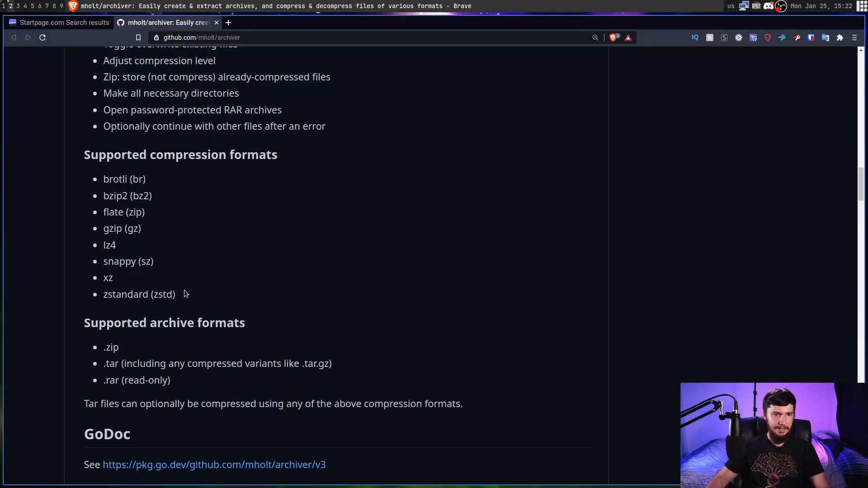
{"action": "mouse_move", "coordinate": [128, 212]}
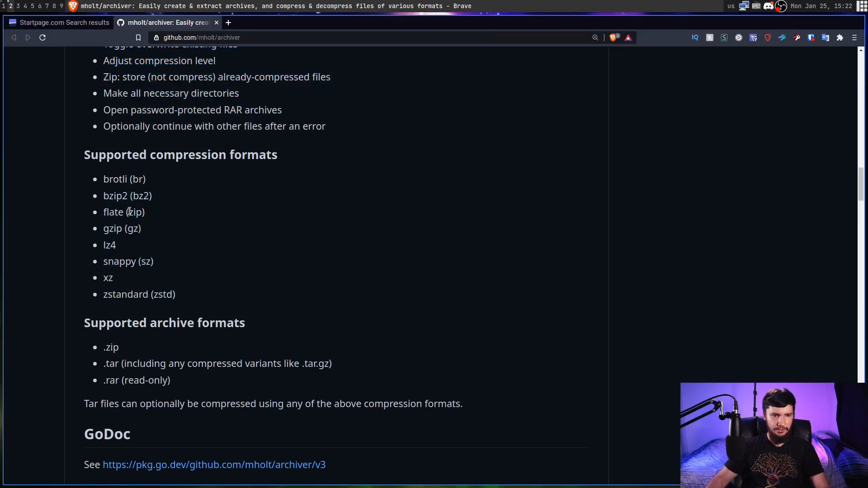